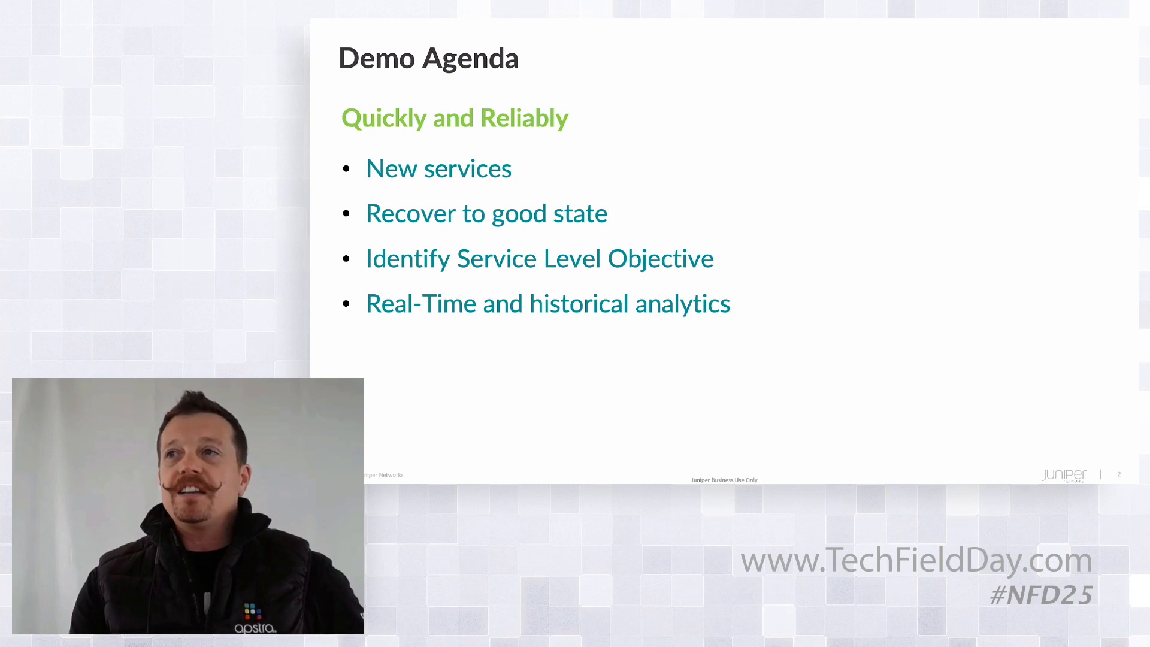
Advance from the Demo Agenda slide to slide 3 with the lightbulb and dollar bills.
key(Right)
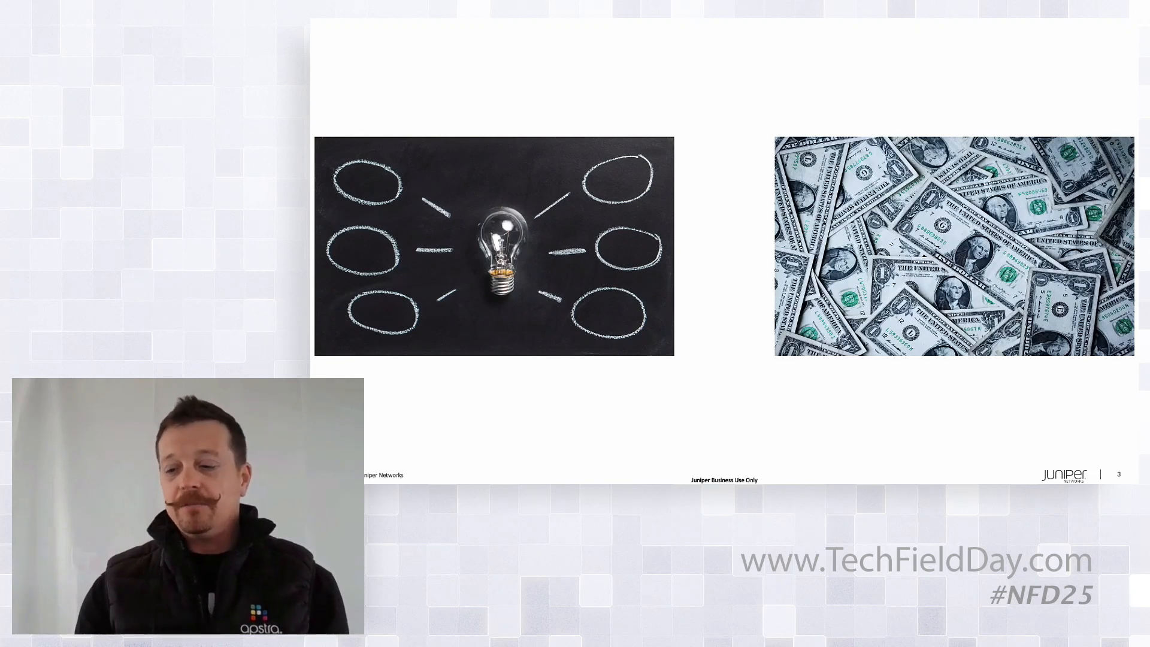
Advance the deck to slide 6, 'Drastically simplified user experience to increase business uptime'.
key(right)
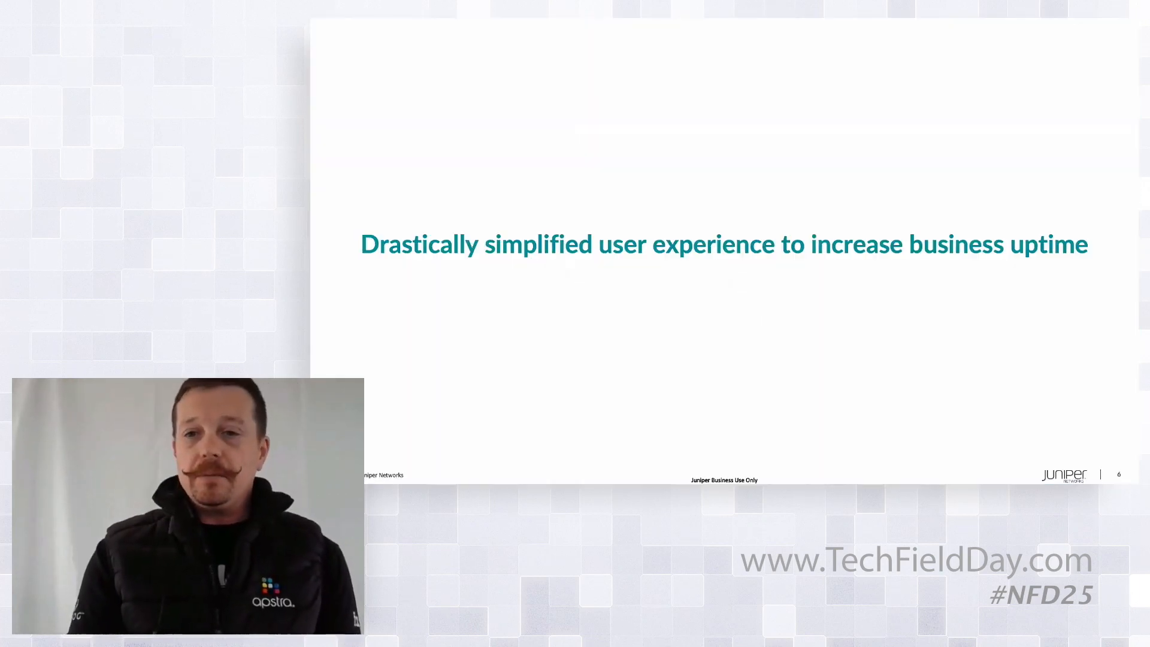
mouse_move(580, 357)
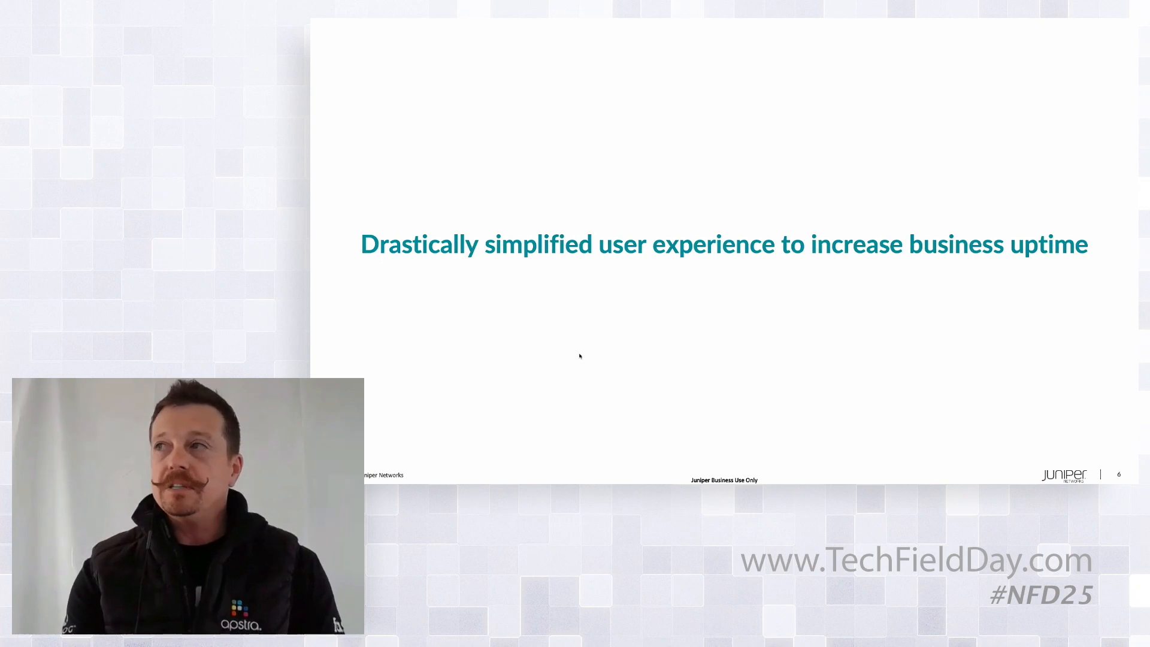